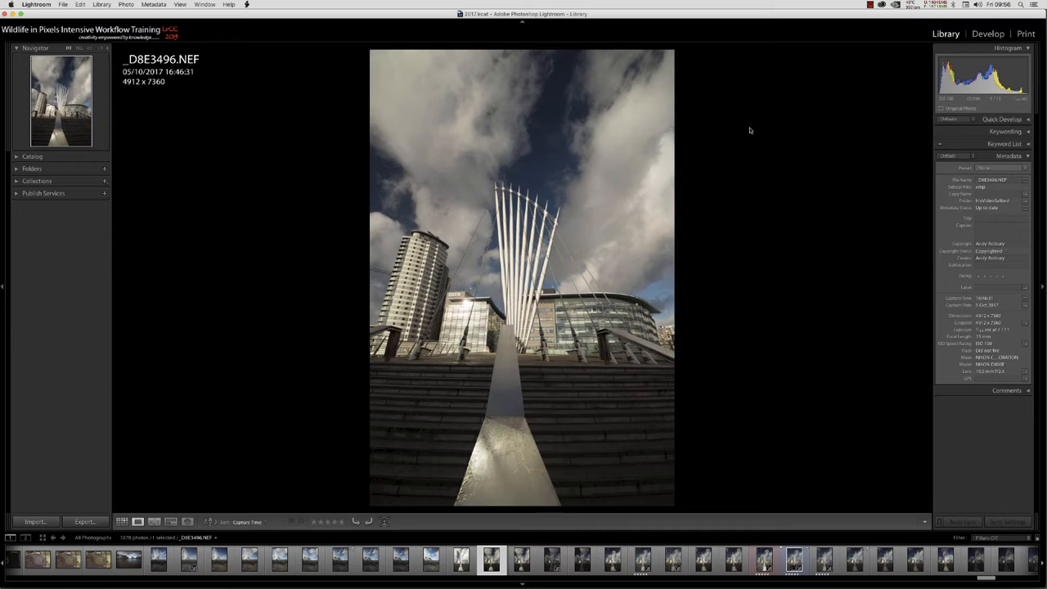
mouse_move(756, 129)
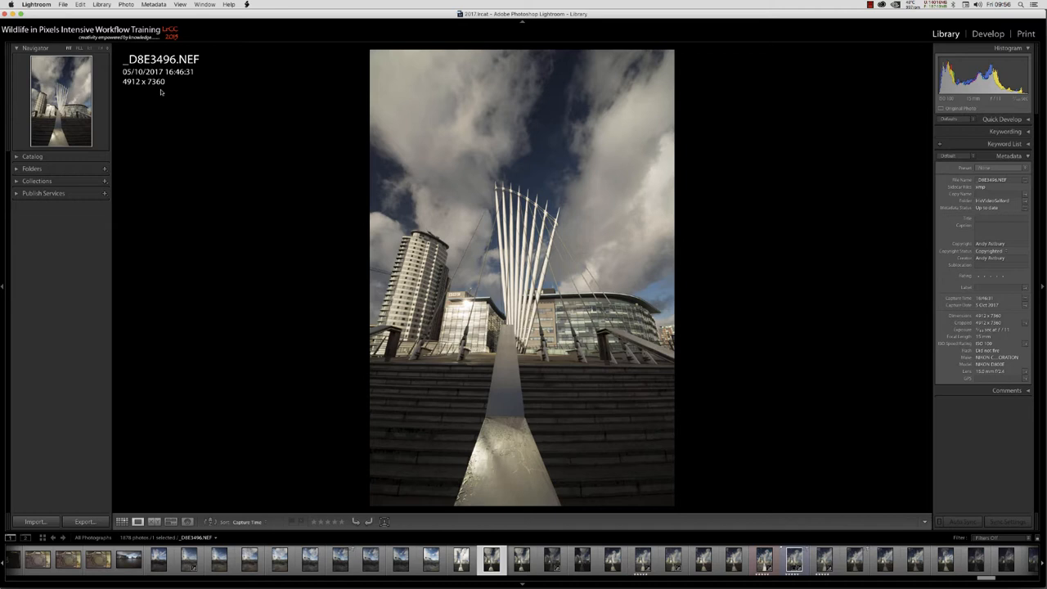
mouse_move(310, 303)
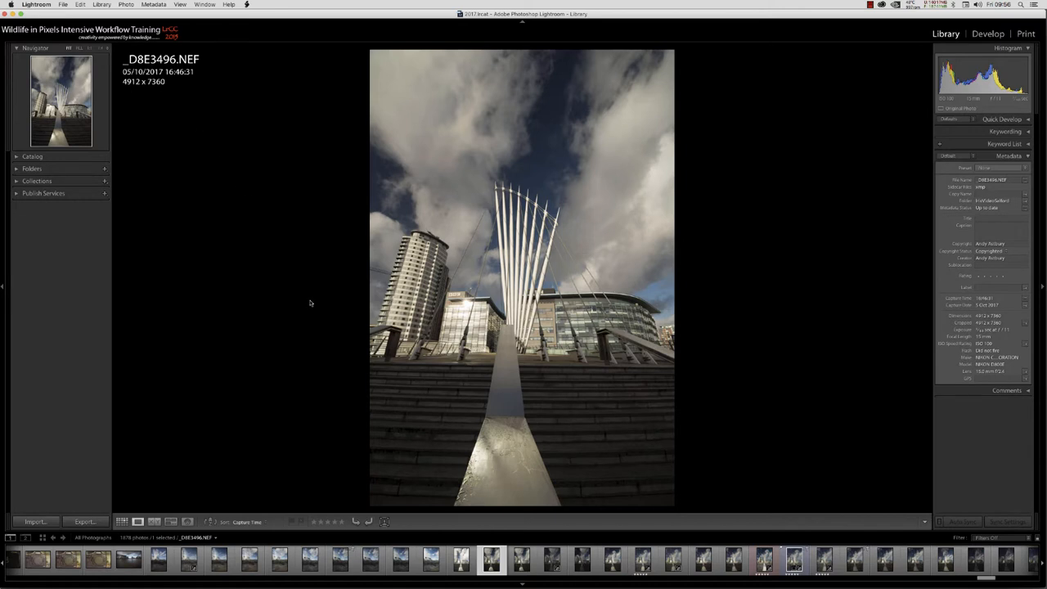
mouse_move(321, 312)
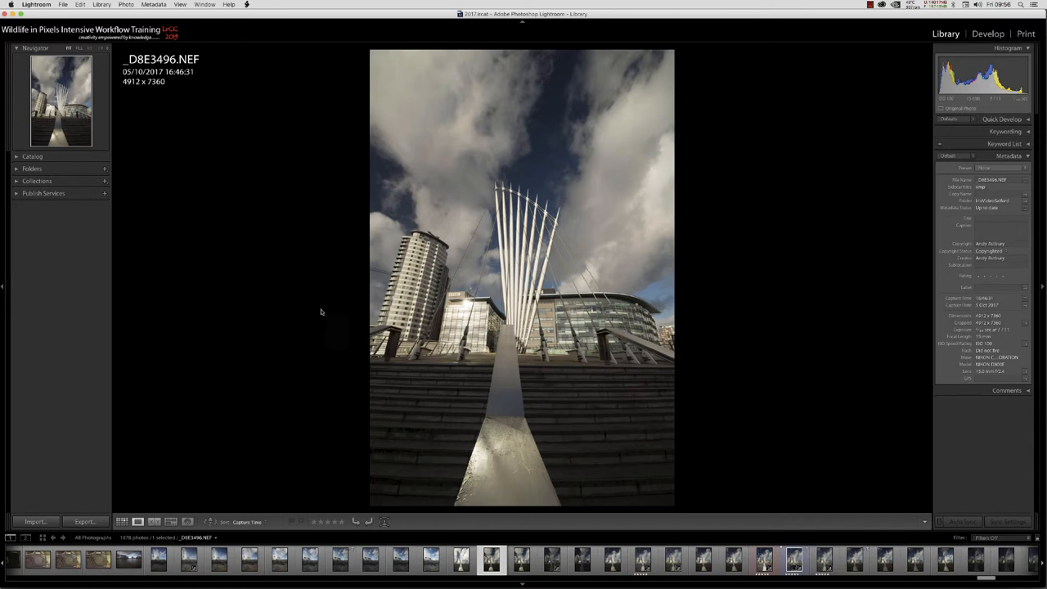
mouse_move(311, 276)
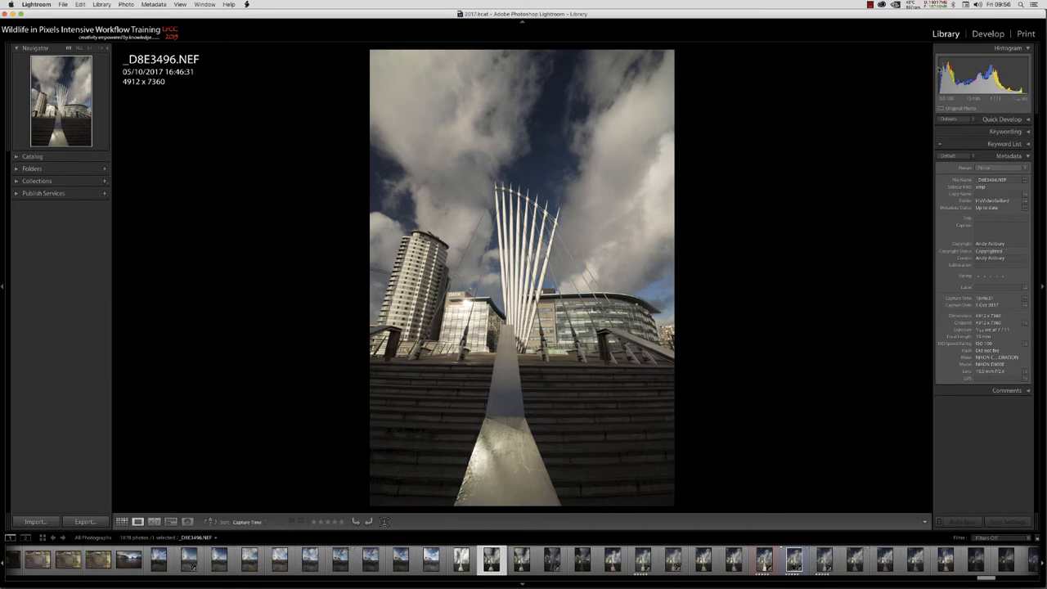
- Switch the bridge photo into the Develop module in Lightroom CC
click(987, 33)
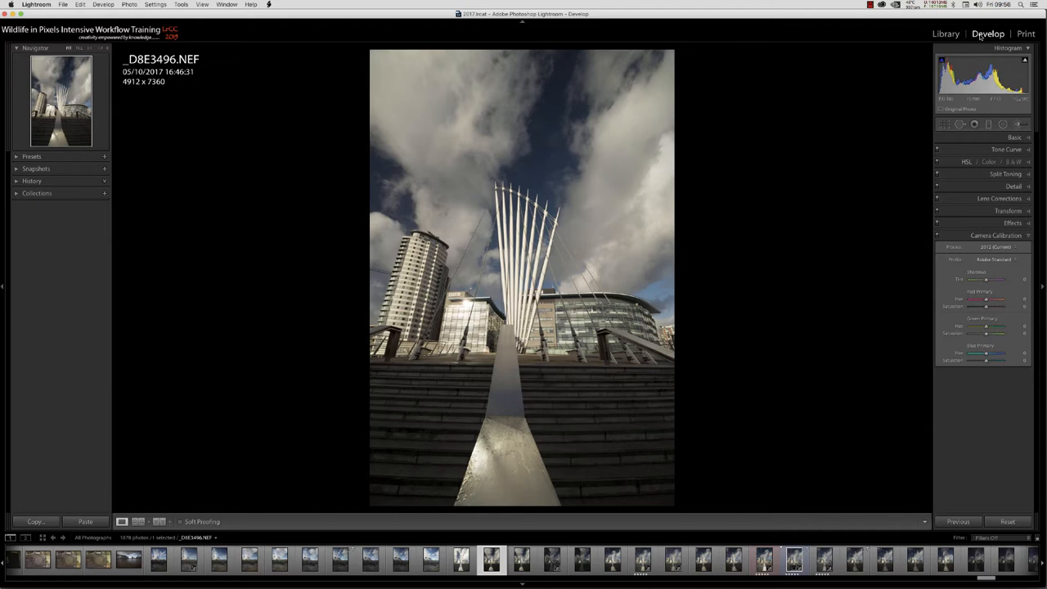
mouse_move(411, 134)
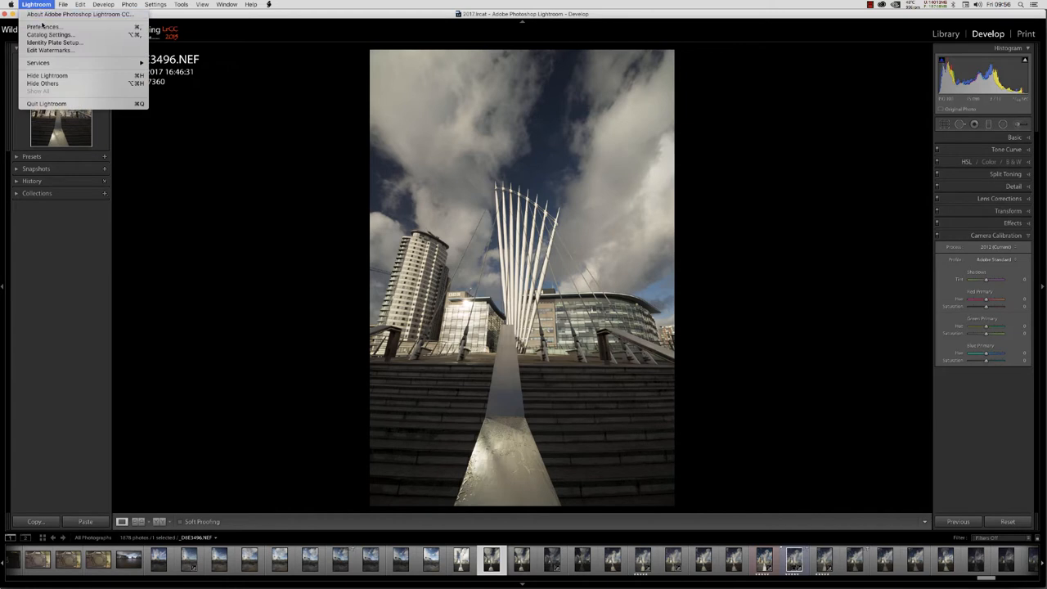
- Open Lightroom CC Preferences to Performance, where Use Graphics Processor is checked
click(43, 26)
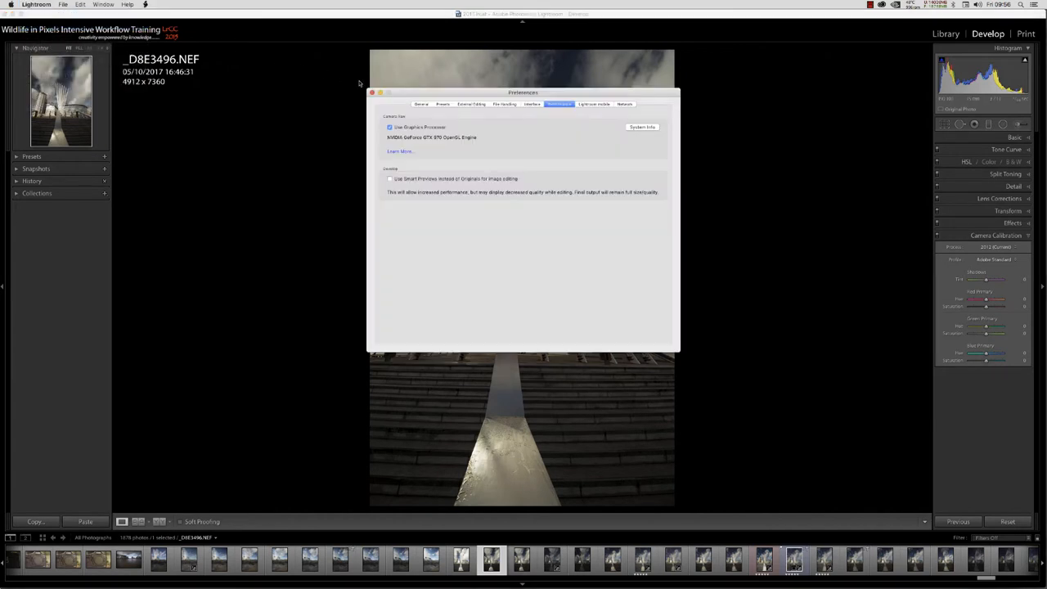
mouse_move(415, 131)
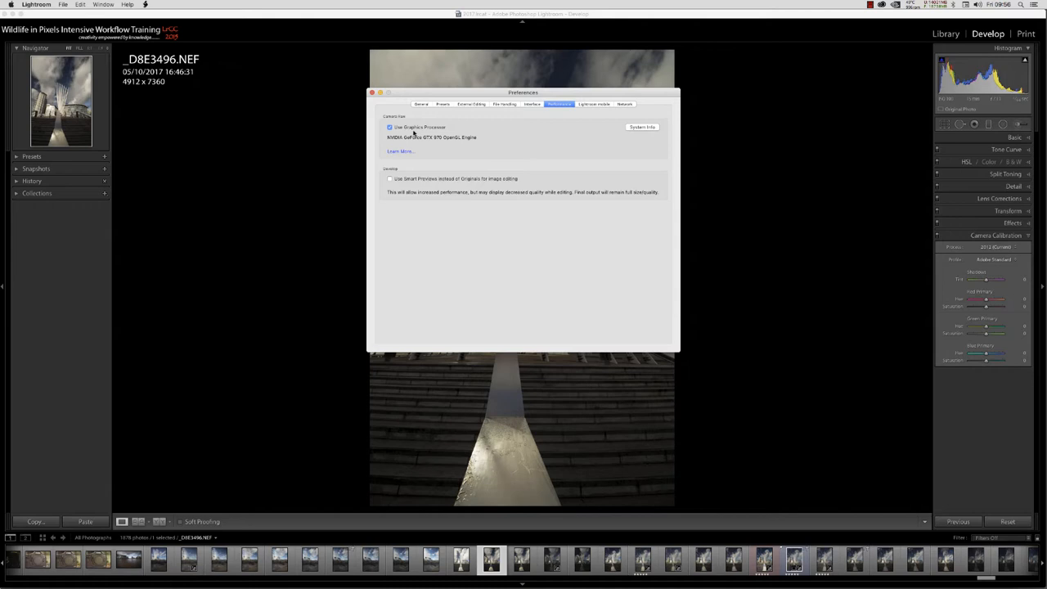
mouse_move(460, 139)
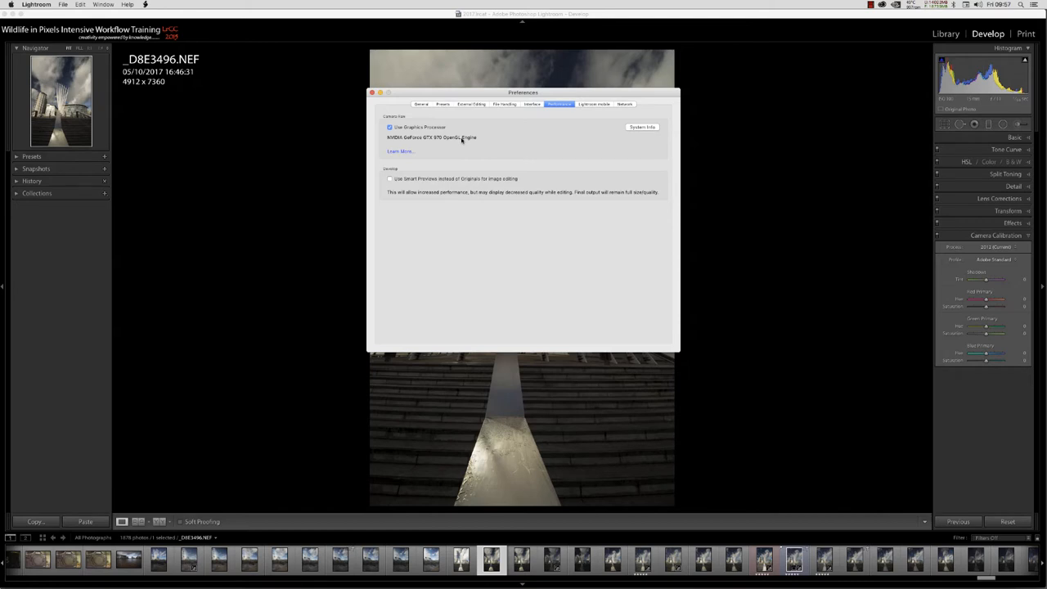
mouse_move(644, 128)
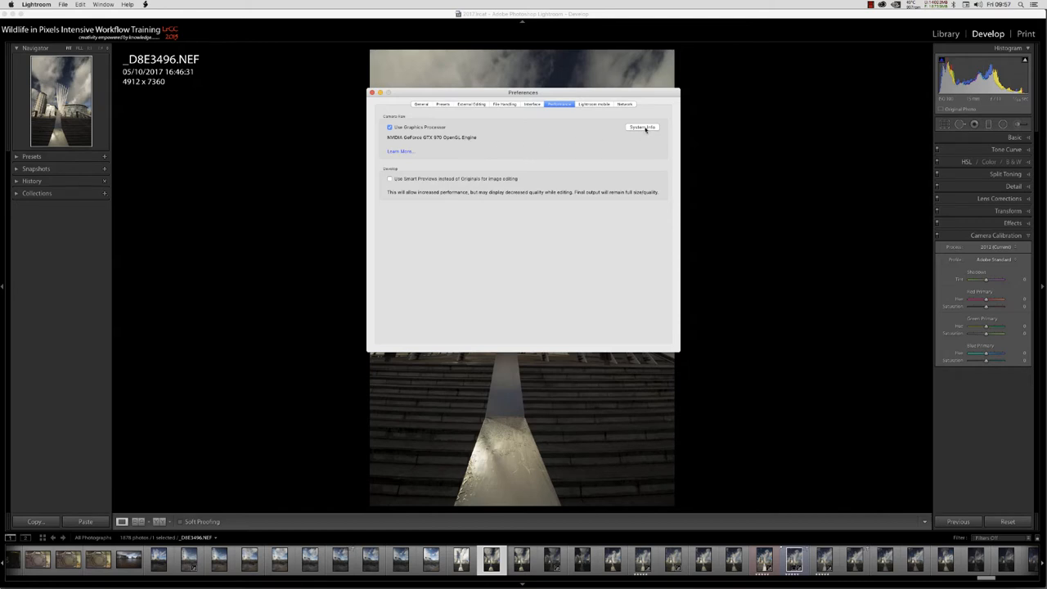
- View the System Info report confirming OpenGL graphics support, then close it
click(643, 127)
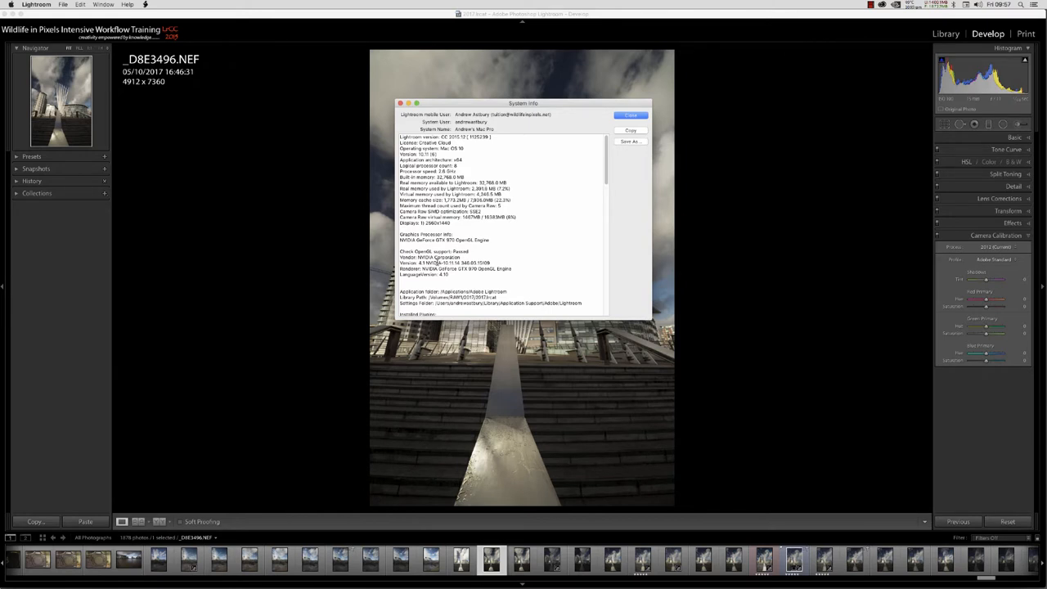
mouse_move(551, 216)
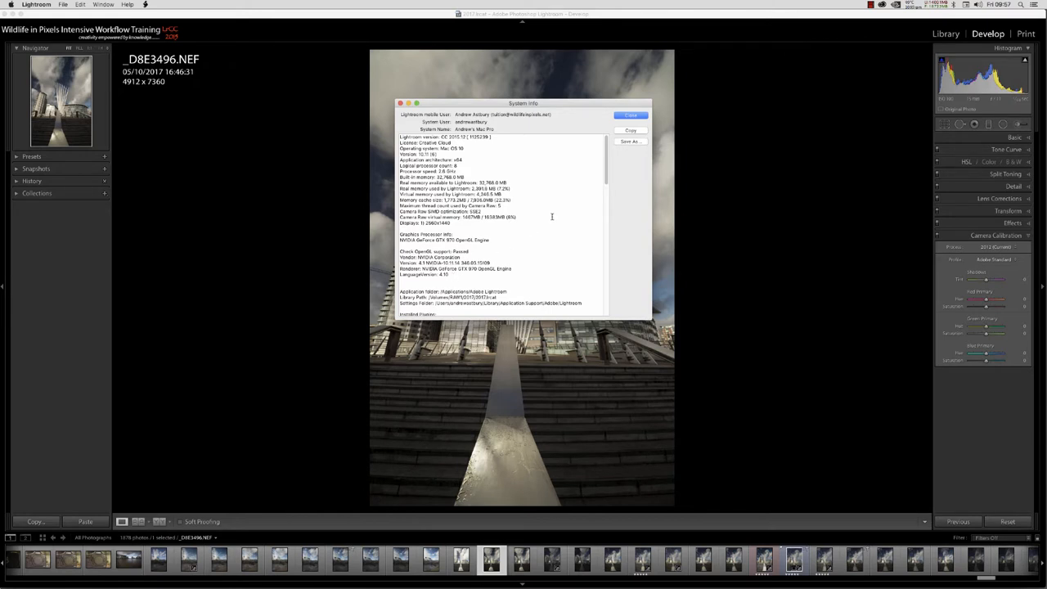
click(630, 115)
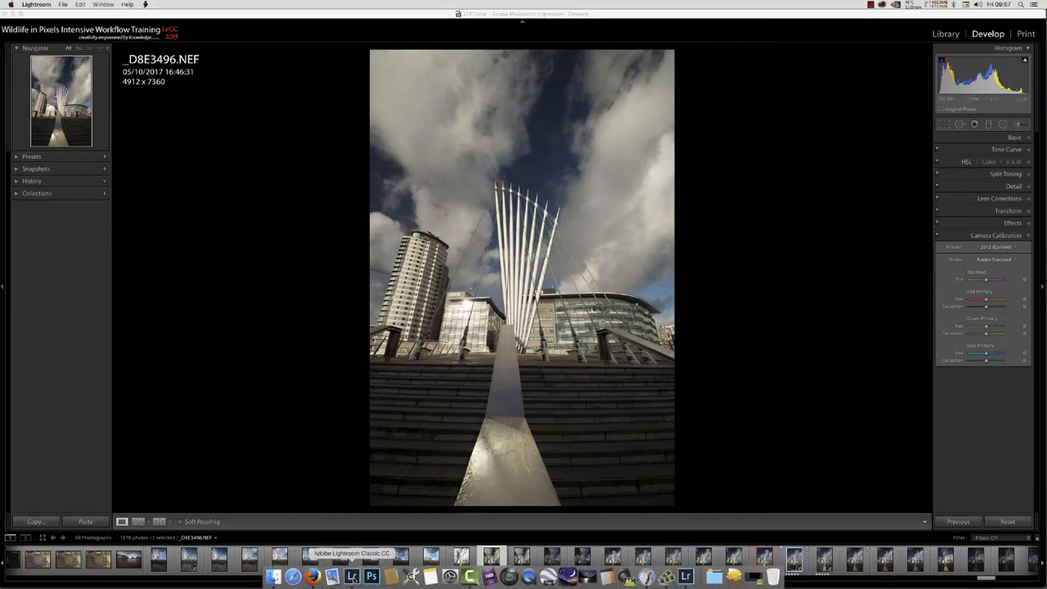
- Switch between Lightroom CC and Classic, ending with _D8E3496.NEF in Classic's Library
click(945, 33)
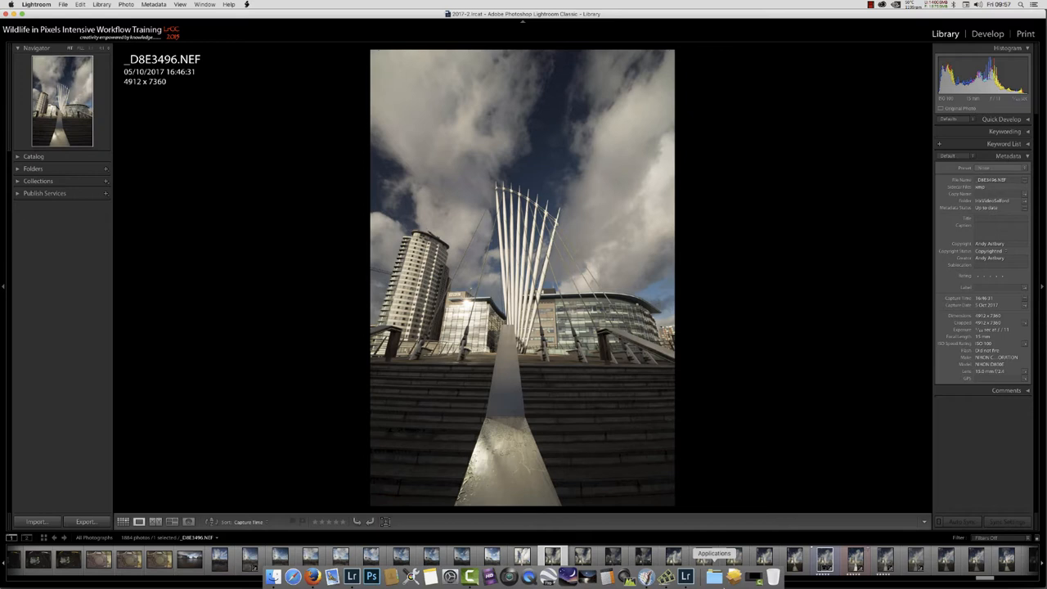
mouse_move(685, 576)
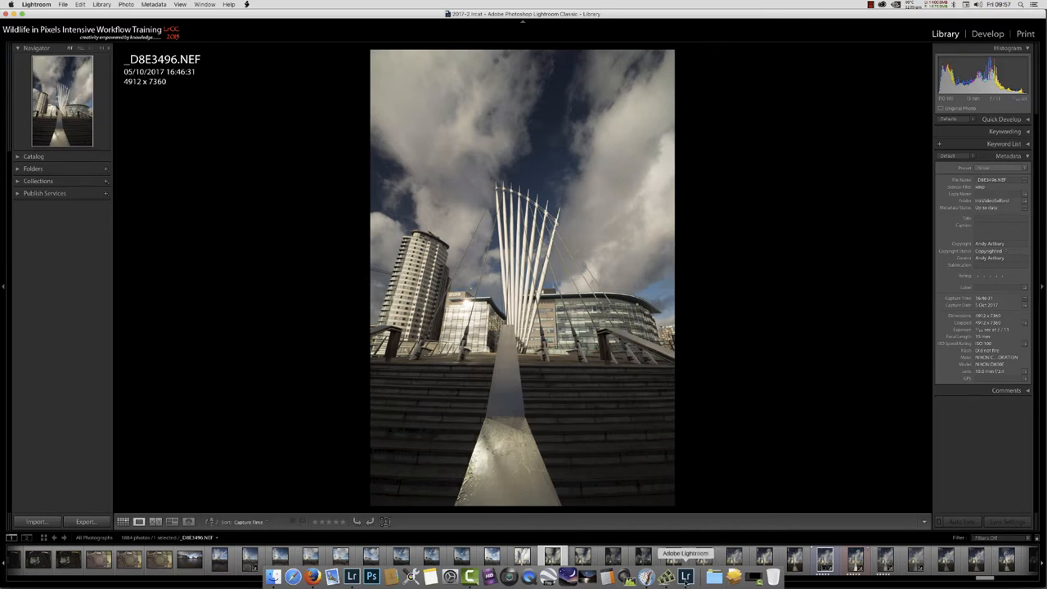
click(987, 33)
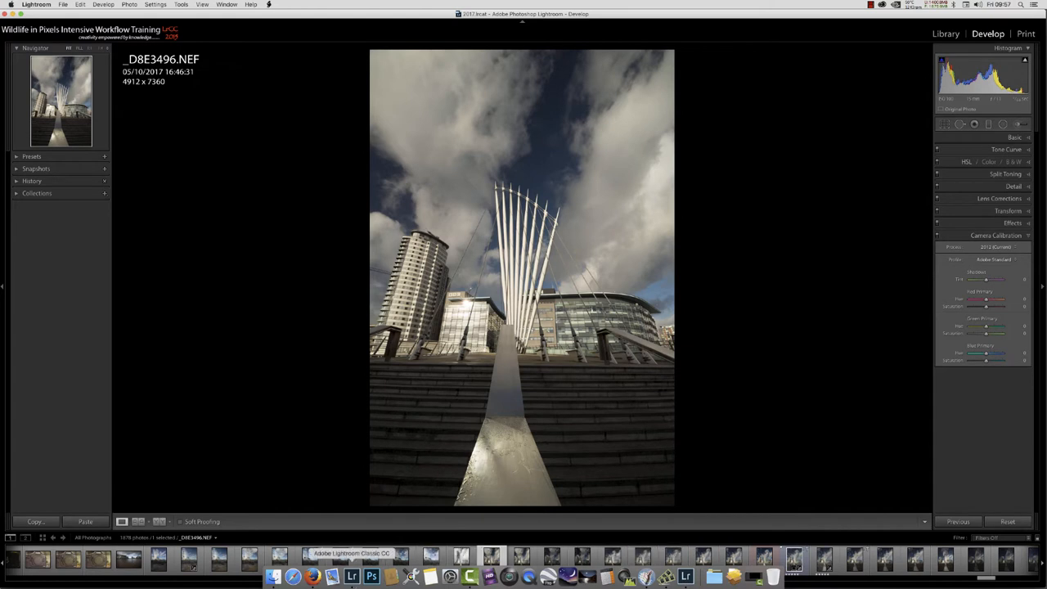
click(944, 33)
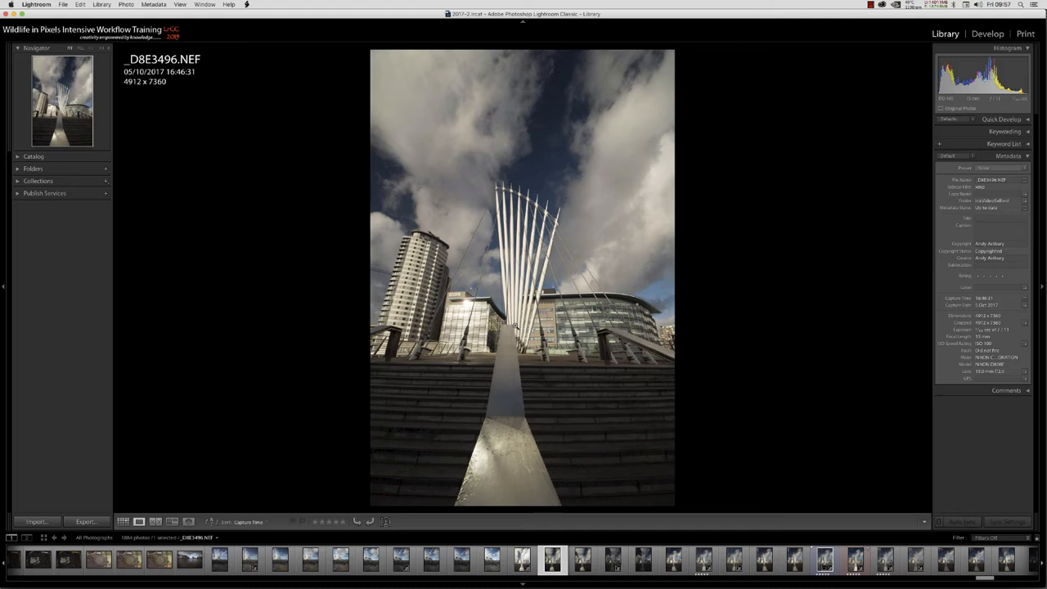
mouse_move(889, 107)
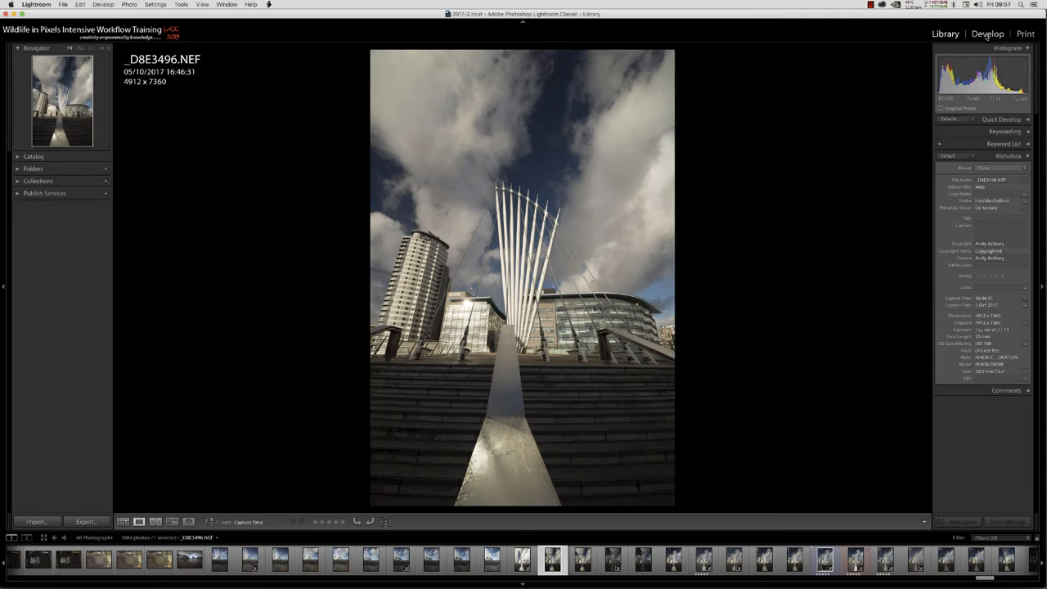
- Flip the bridge photo between Develop, Library and Develop to compare rendering
click(987, 34)
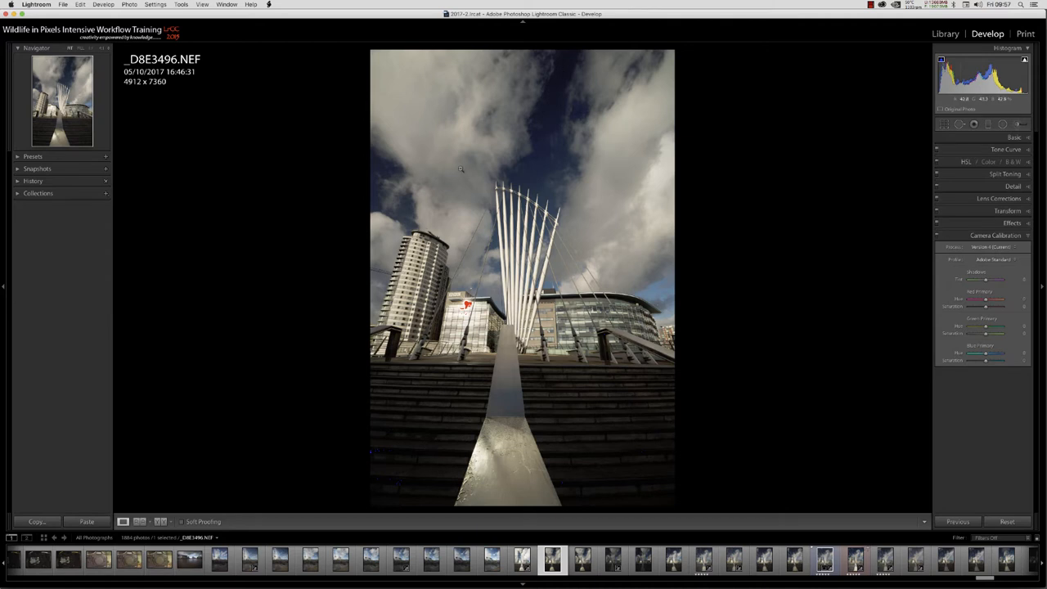
mouse_move(556, 85)
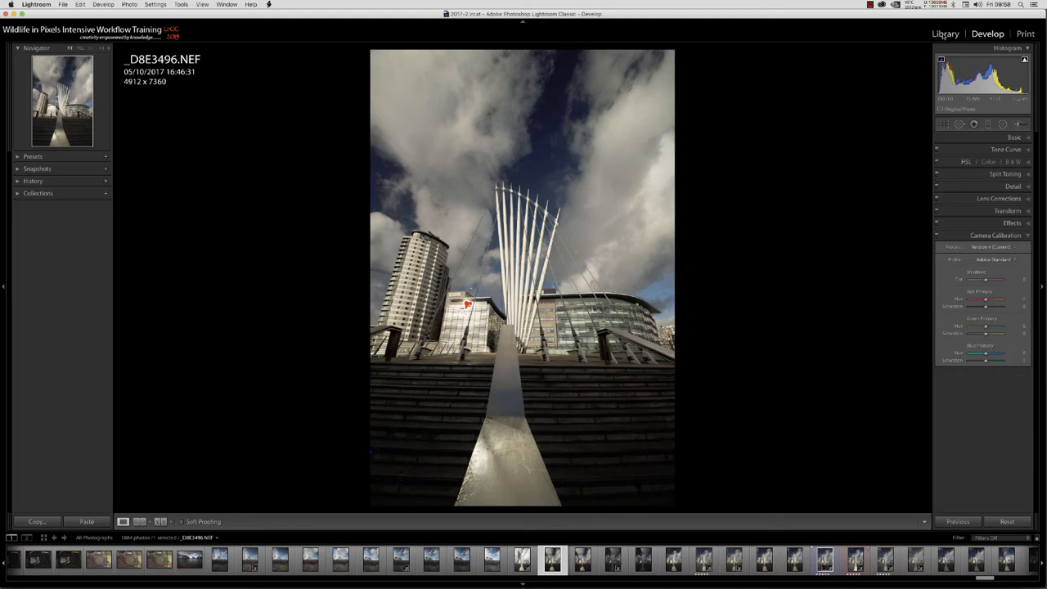
click(945, 33)
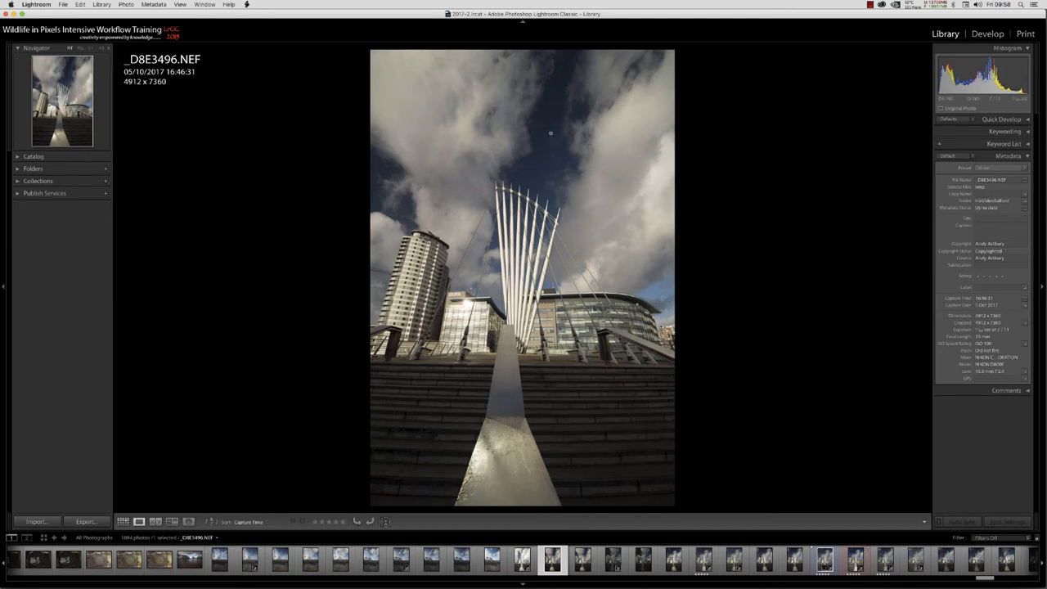
mouse_move(390, 391)
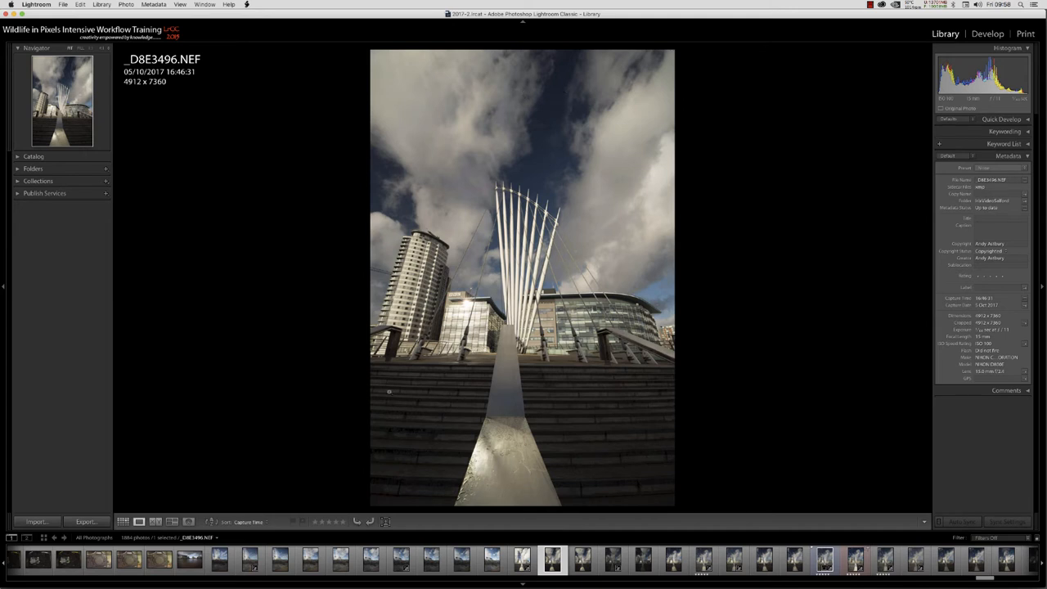
mouse_move(987, 33)
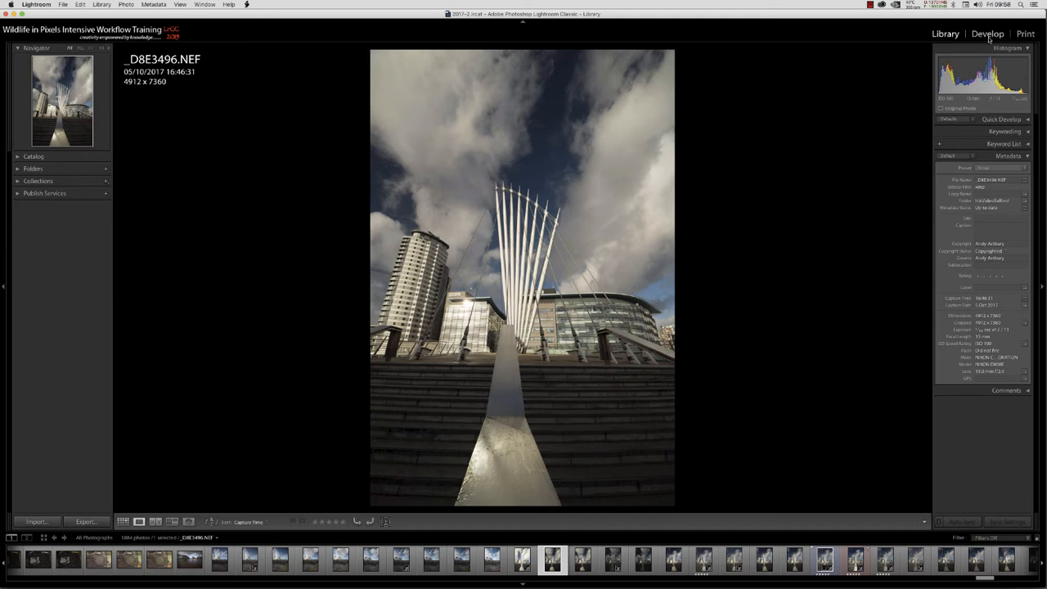
click(987, 34)
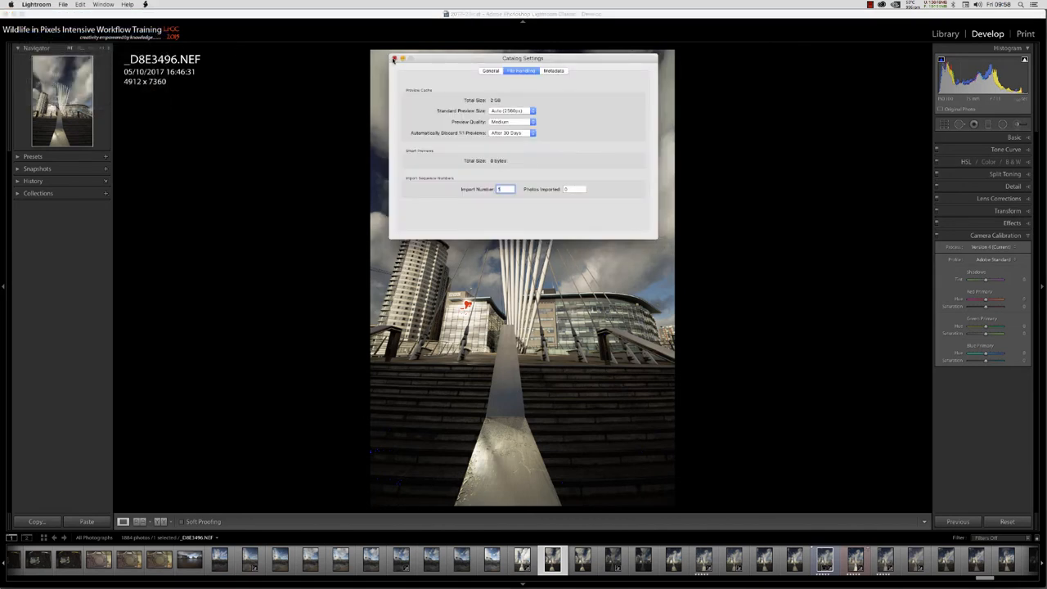
- Open Lightroom Classic's Preferences from the Lightroom menu
click(36, 5)
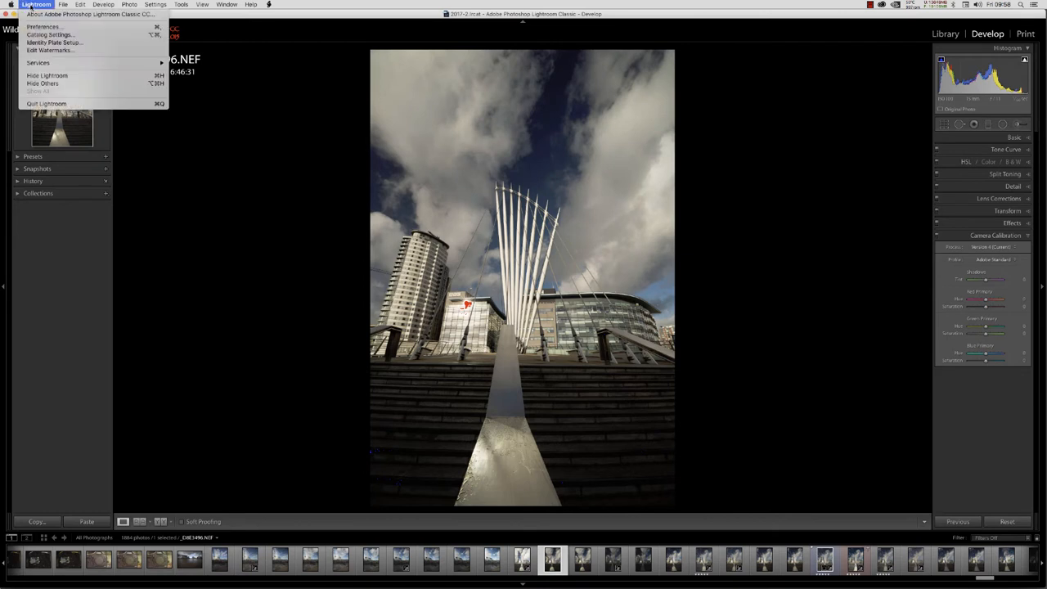
click(42, 26)
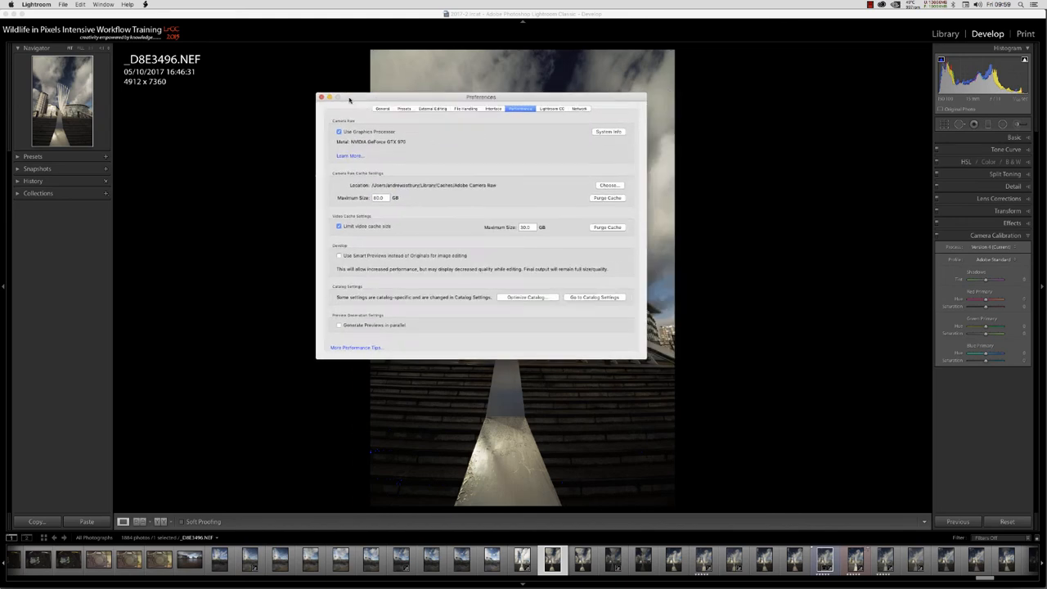
- Move Preferences beside the photo and toggle Use Graphics Processor off, then on
drag(481, 97, 187, 64)
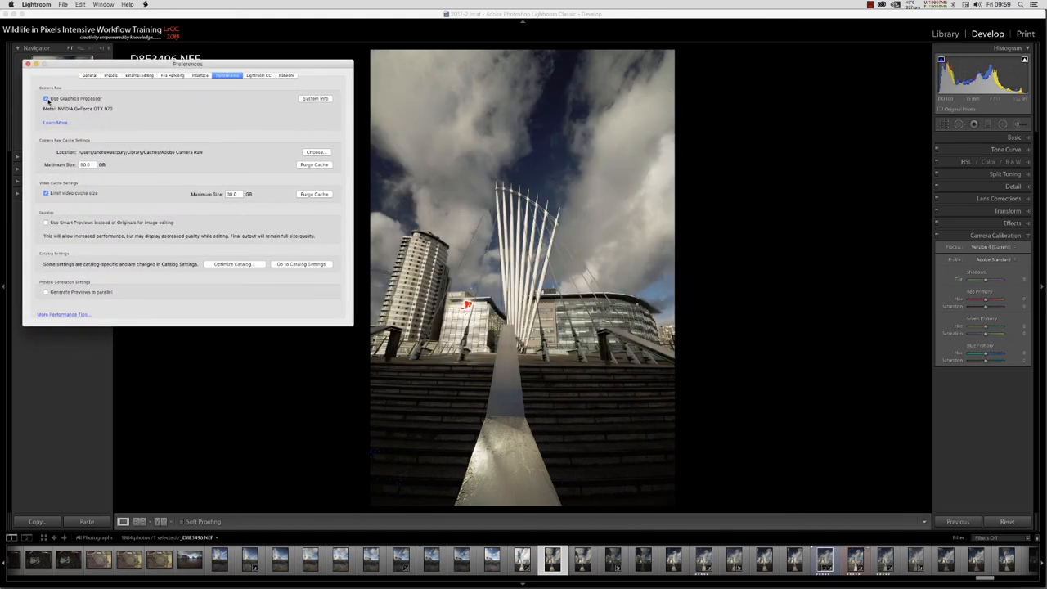
click(45, 98)
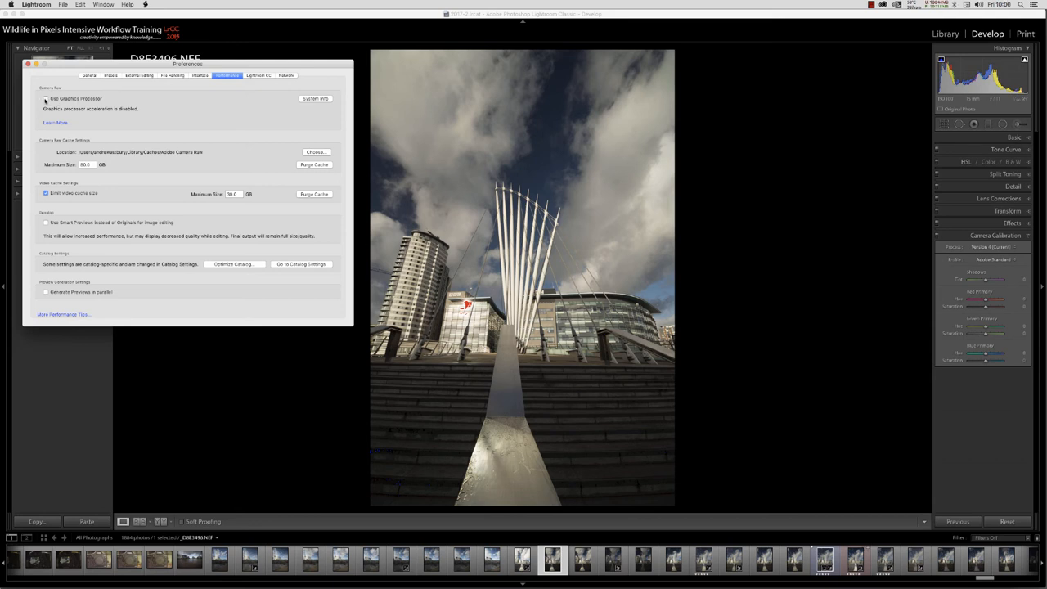
click(46, 98)
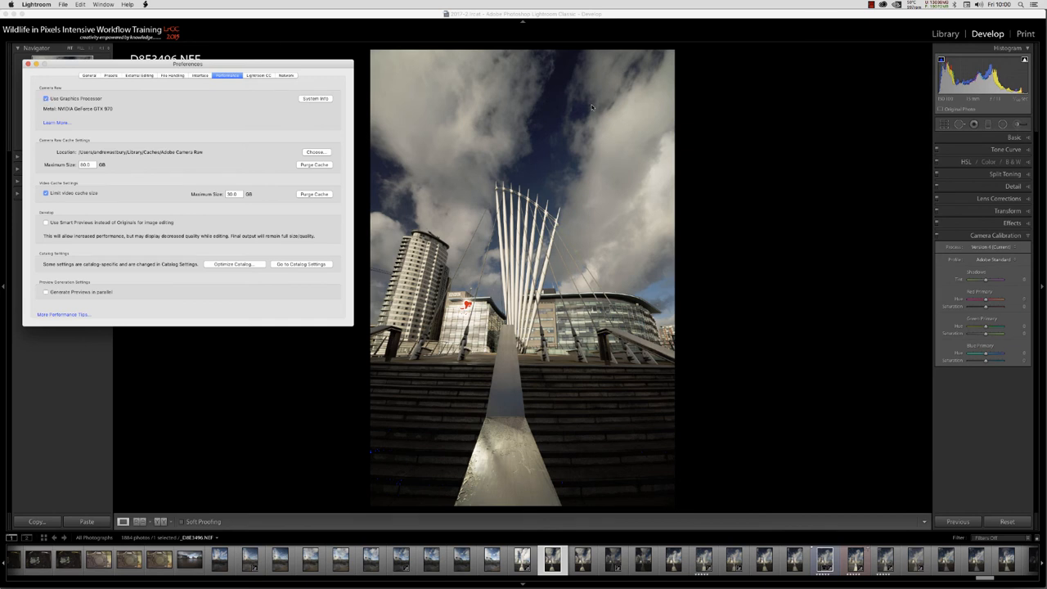
mouse_move(573, 105)
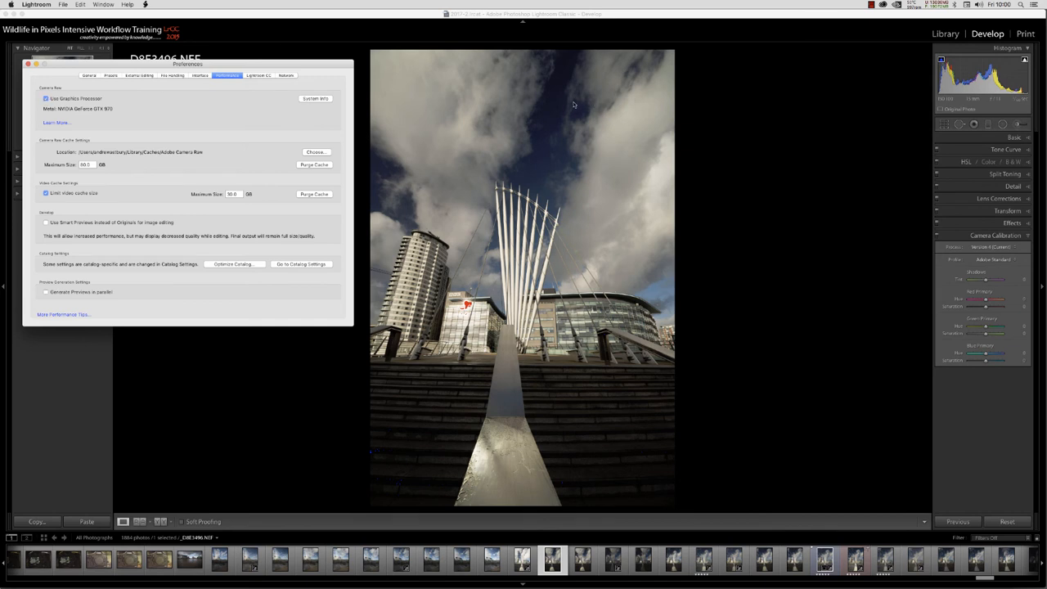
mouse_move(554, 121)
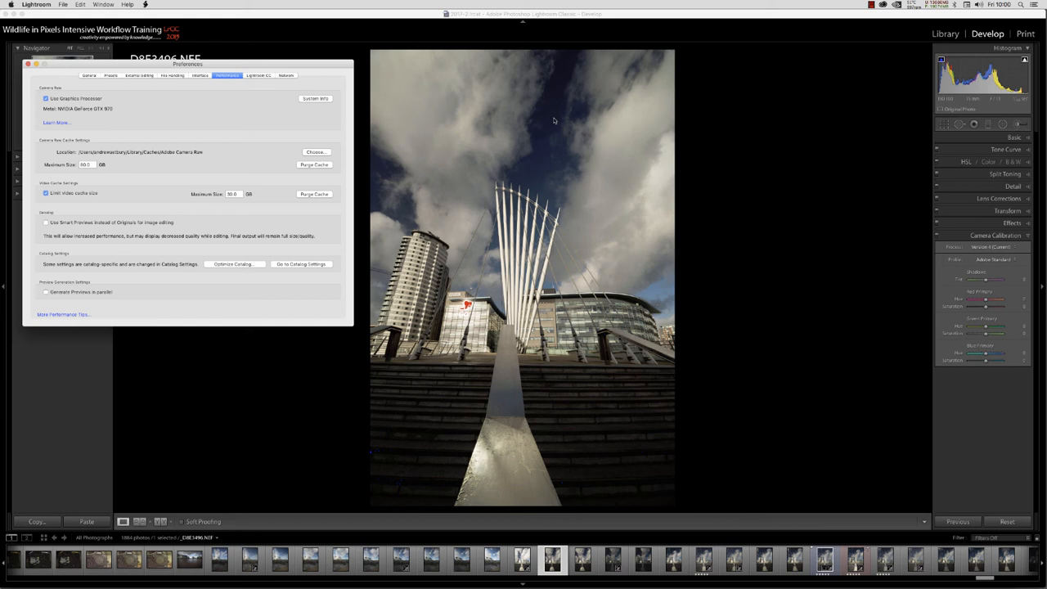
mouse_move(723, 61)
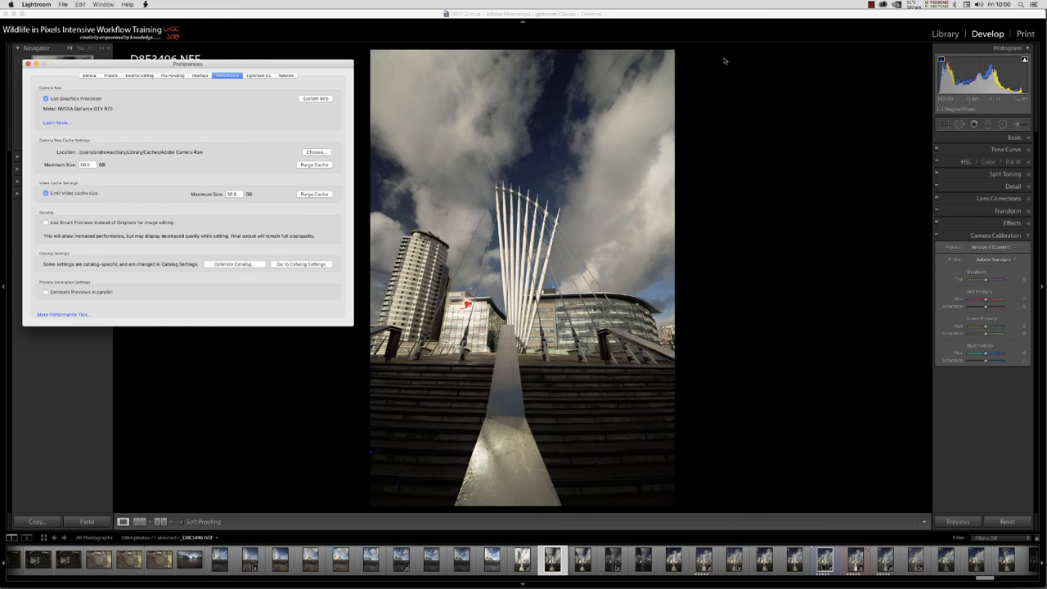
mouse_move(1018, 141)
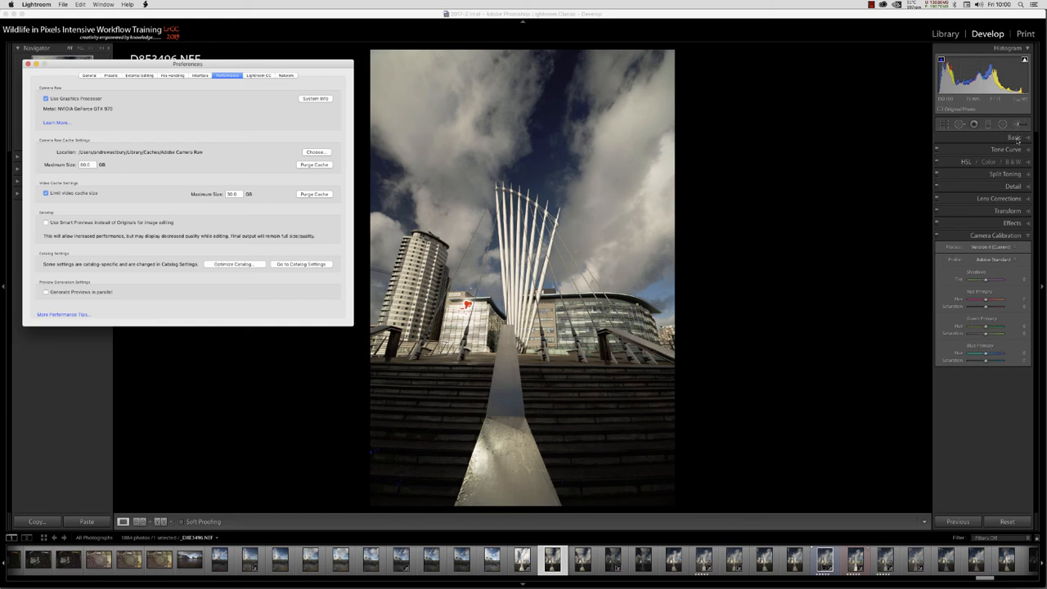